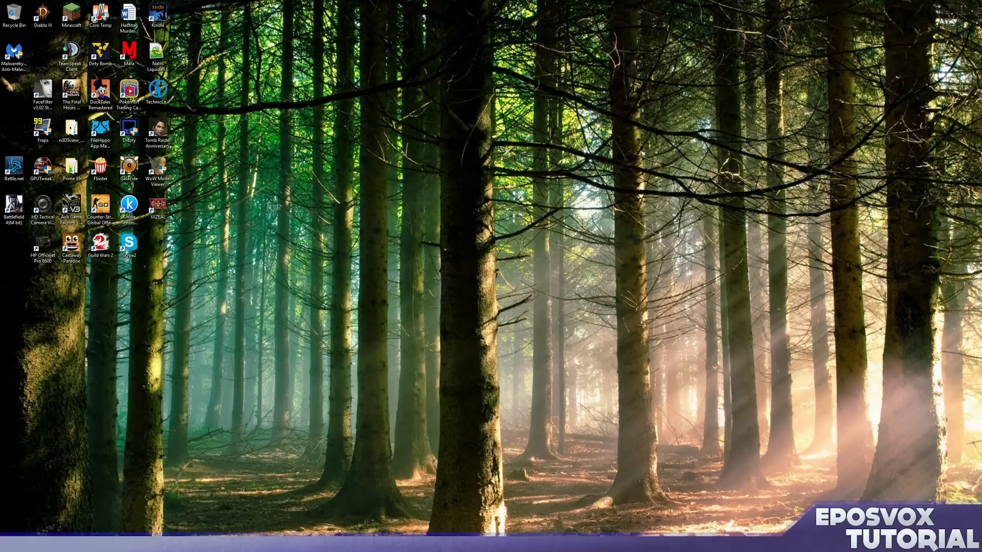
Download the DirectX web installer (dxwebsetup.exe) from Microsoft's download page in Chrome.
{"action": "left_click", "coordinate": [9, 543]}
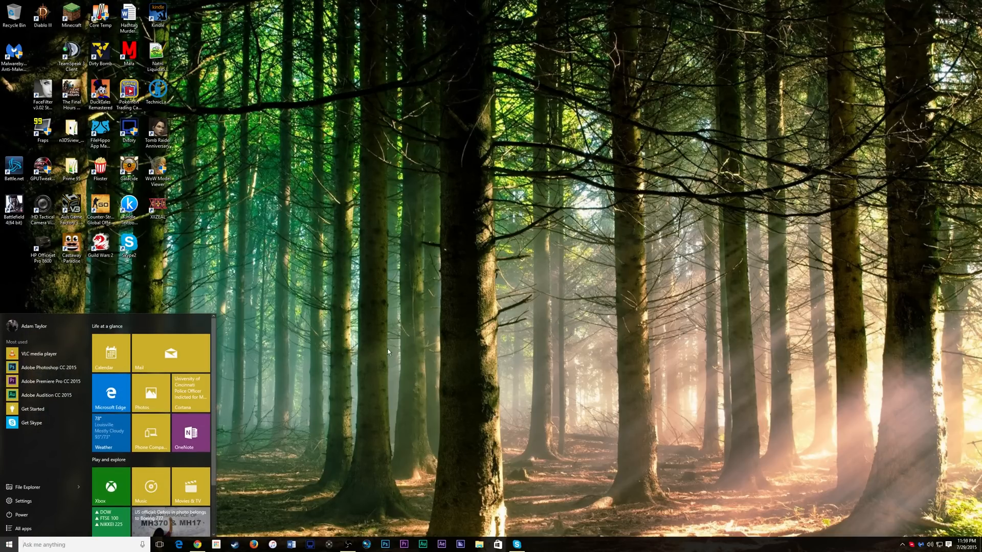
{"action": "mouse_move", "coordinate": [413, 322]}
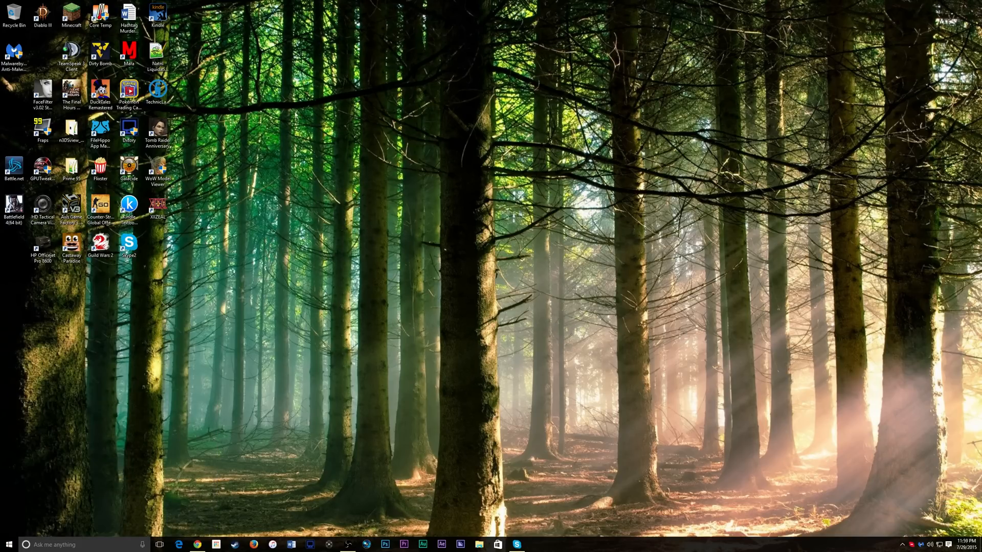
{"action": "mouse_move", "coordinate": [804, 321]}
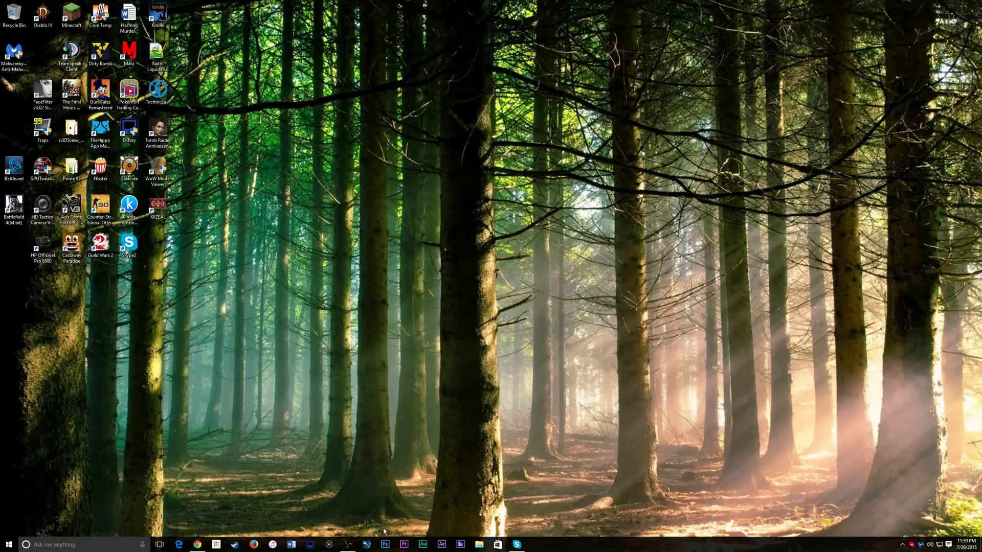
{"action": "mouse_move", "coordinate": [347, 543]}
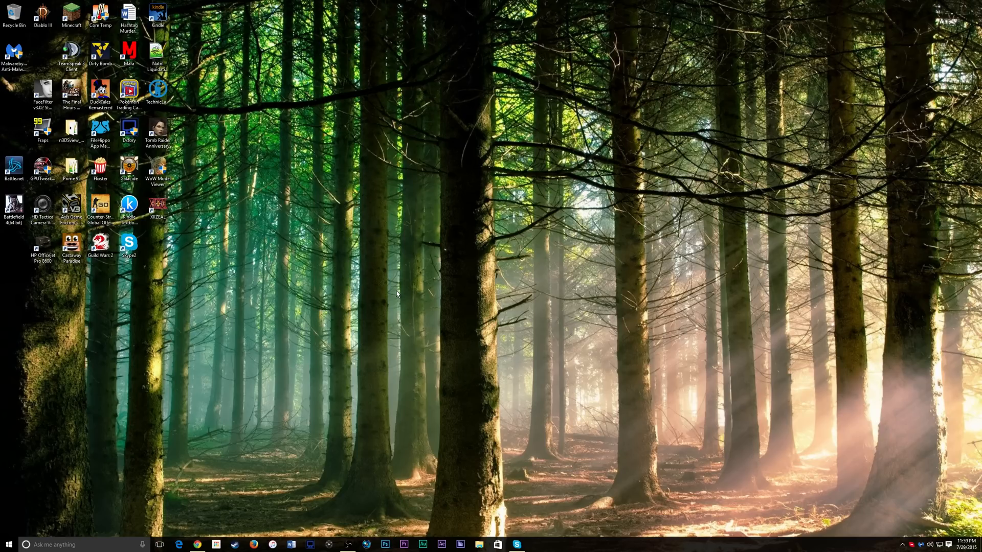
{"action": "mouse_move", "coordinate": [327, 347]}
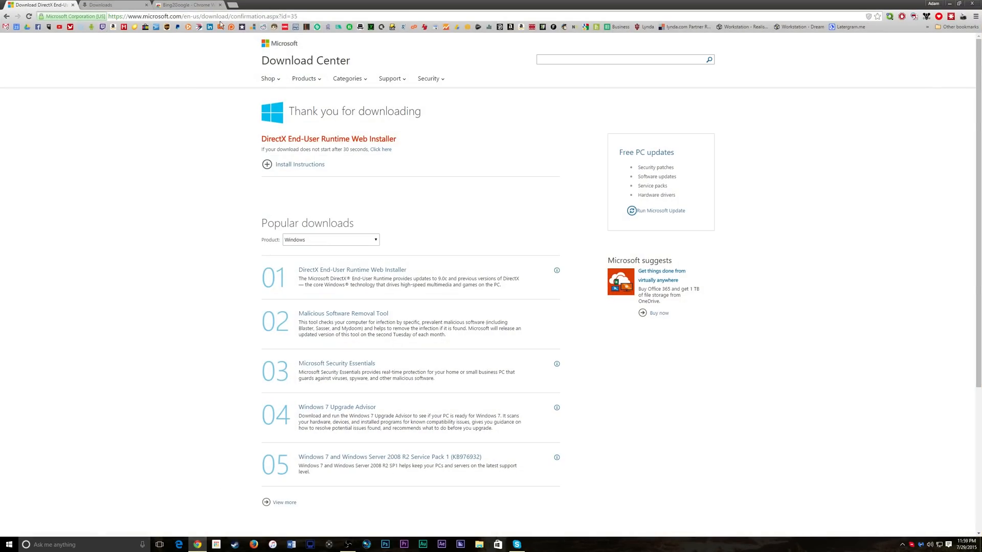
{"action": "mouse_move", "coordinate": [184, 112]}
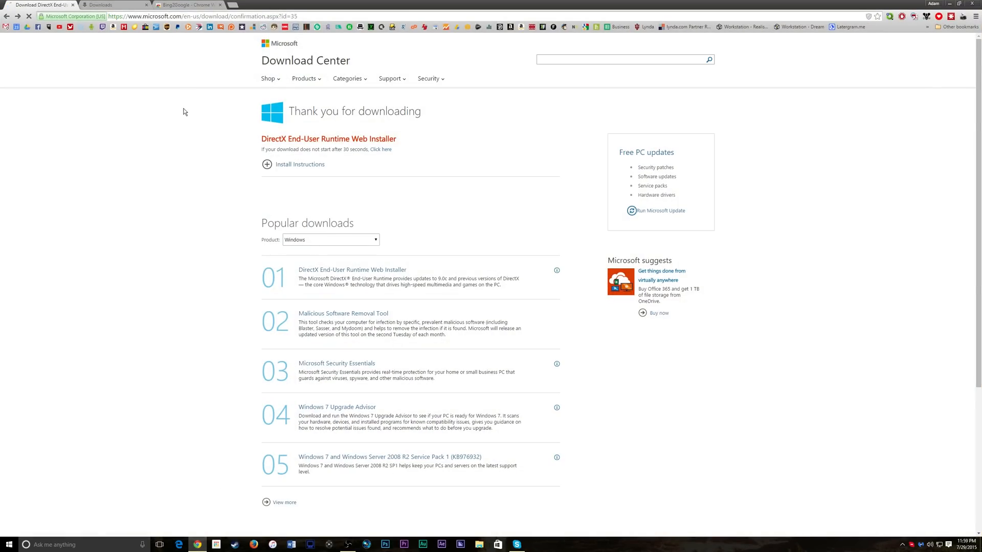
{"action": "left_click", "coordinate": [352, 269]}
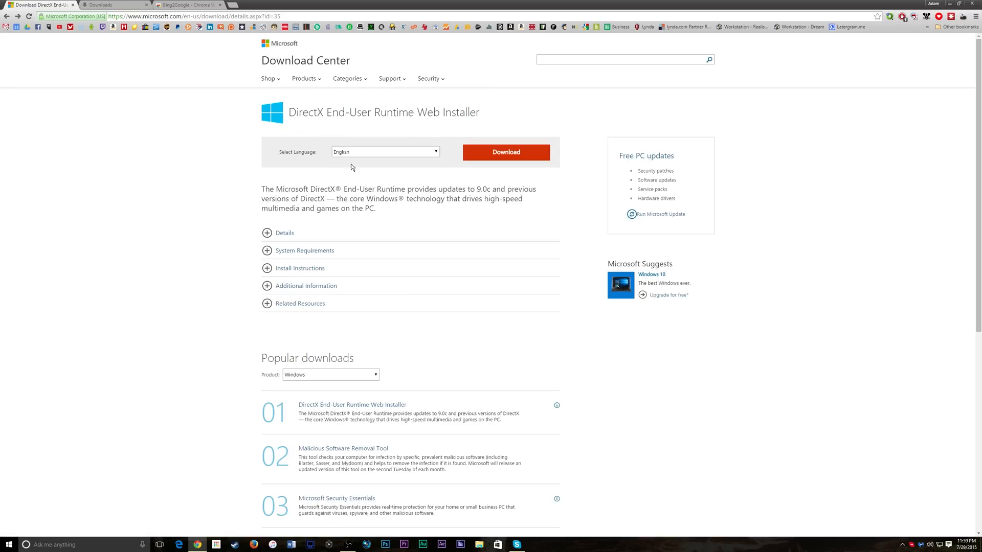
{"action": "left_click", "coordinate": [505, 152]}
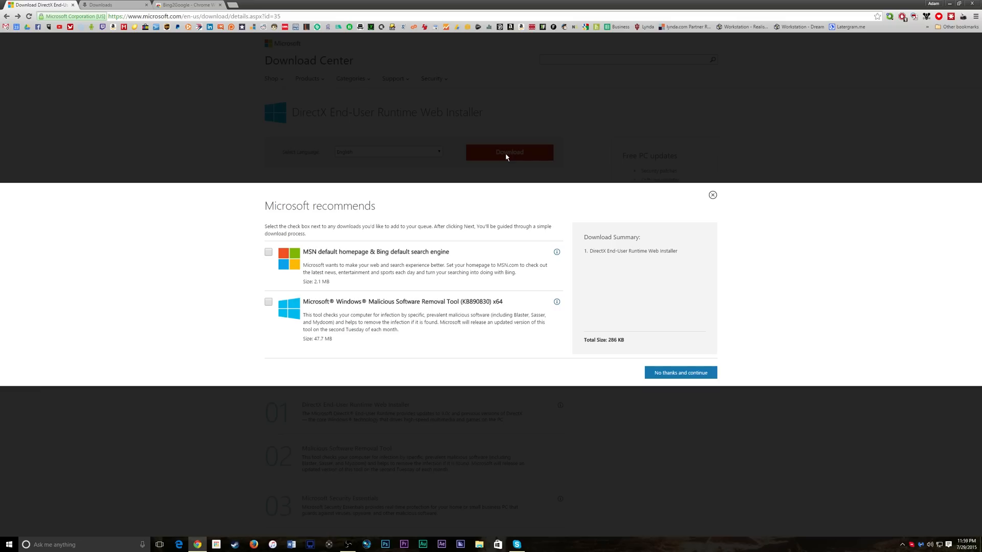
{"action": "mouse_move", "coordinate": [696, 369]}
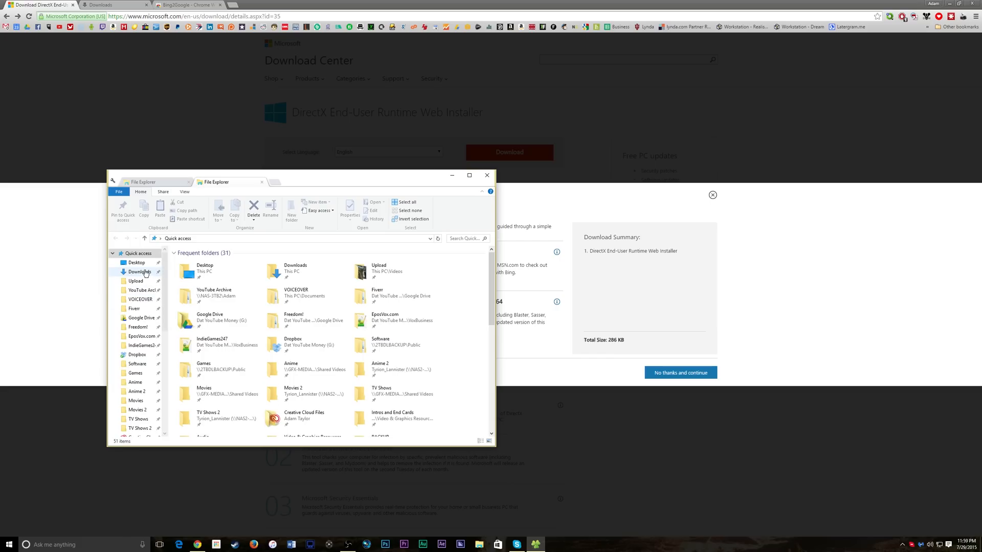
Launch dxwebsetup.exe from the Downloads folder.
{"action": "left_click", "coordinate": [139, 272]}
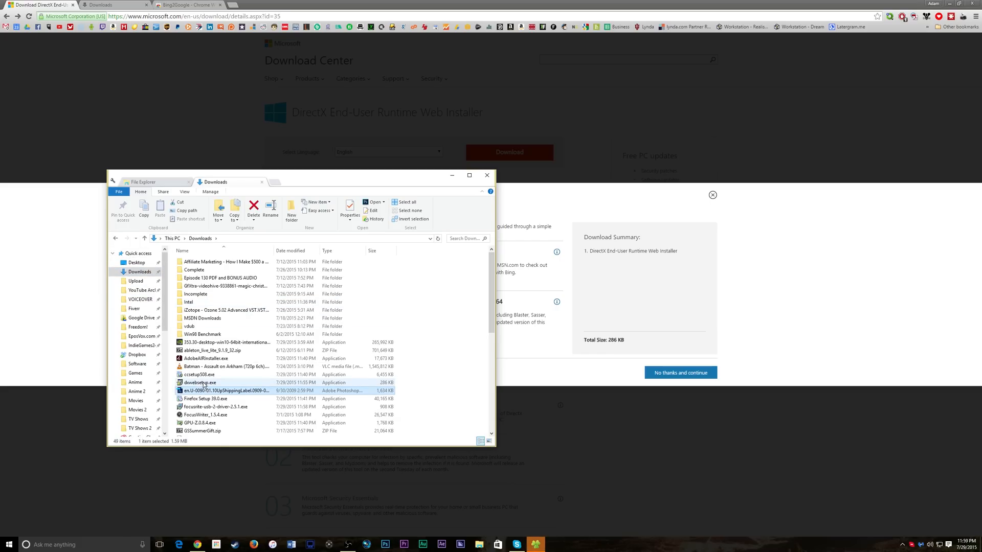
{"action": "double_click", "coordinate": [199, 382]}
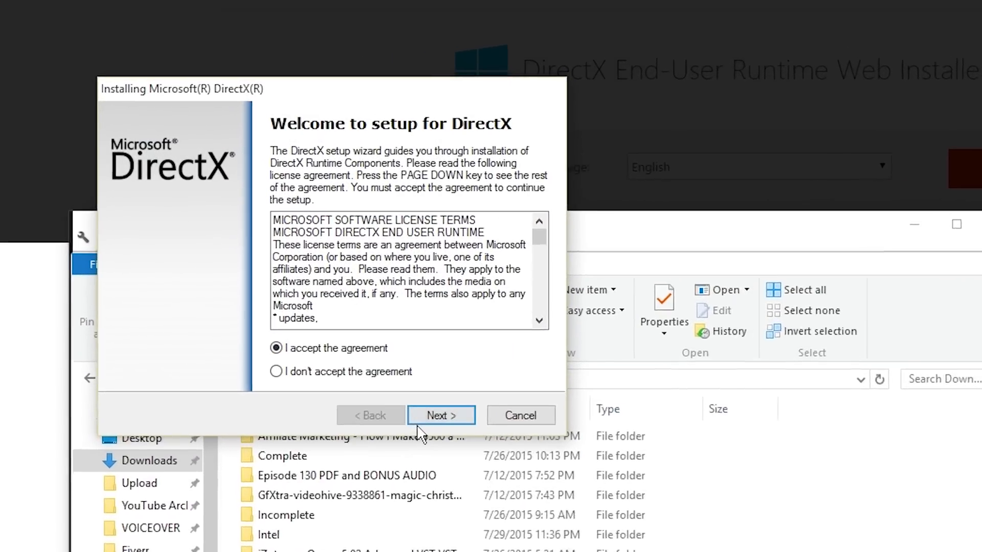
Accept the license and finish DirectX setup with the Bing Bar left unchecked.
{"action": "left_click", "coordinate": [441, 415]}
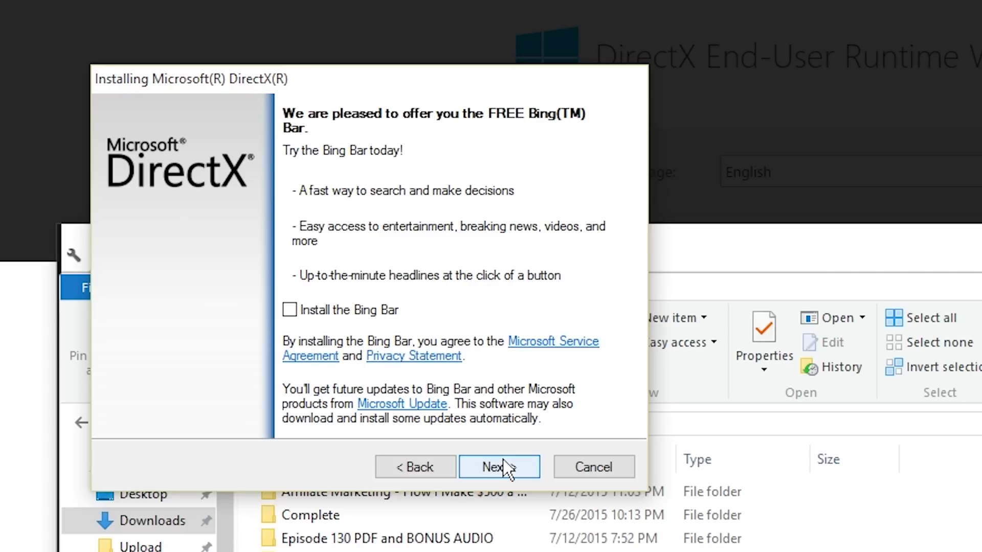
{"action": "left_click", "coordinate": [498, 467]}
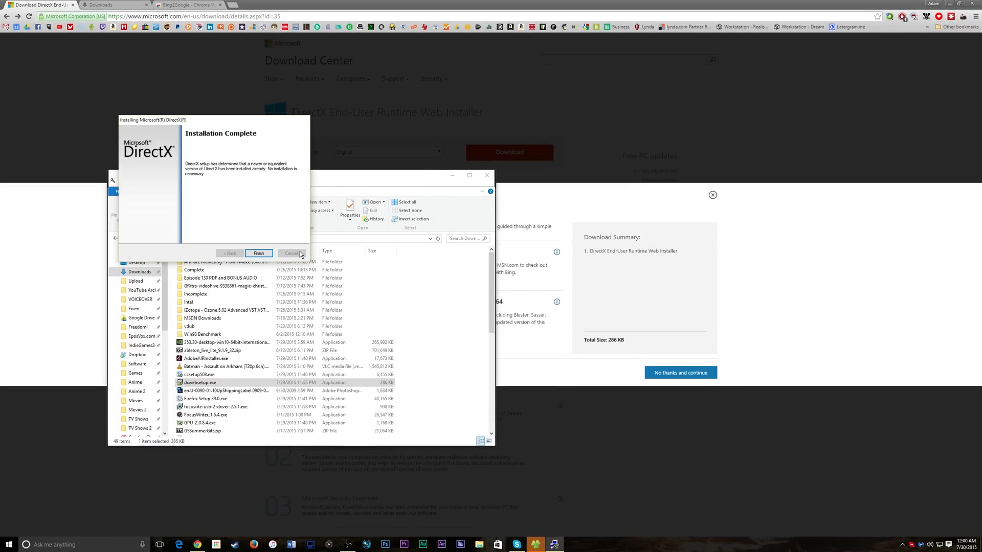
{"action": "mouse_move", "coordinate": [291, 257]}
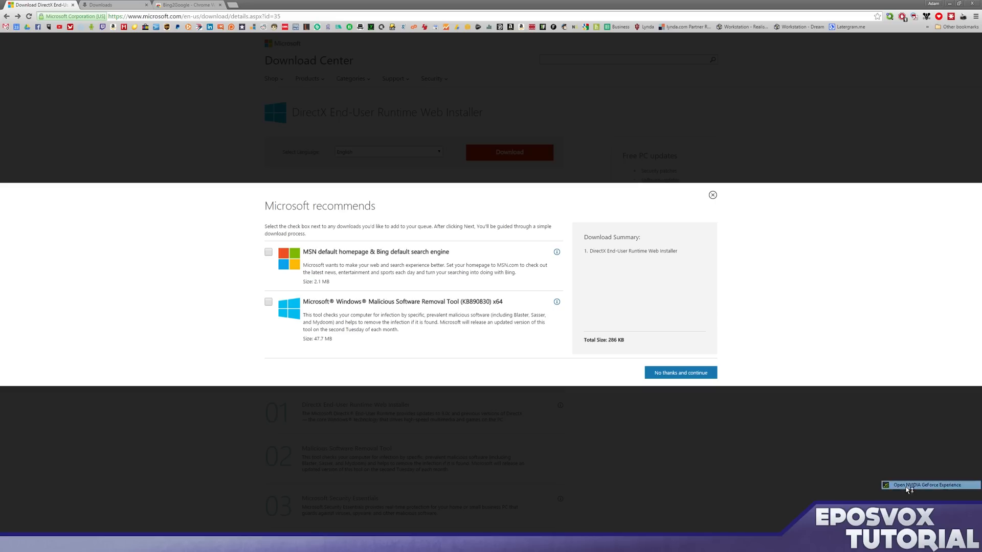
{"action": "left_click", "coordinate": [929, 484]}
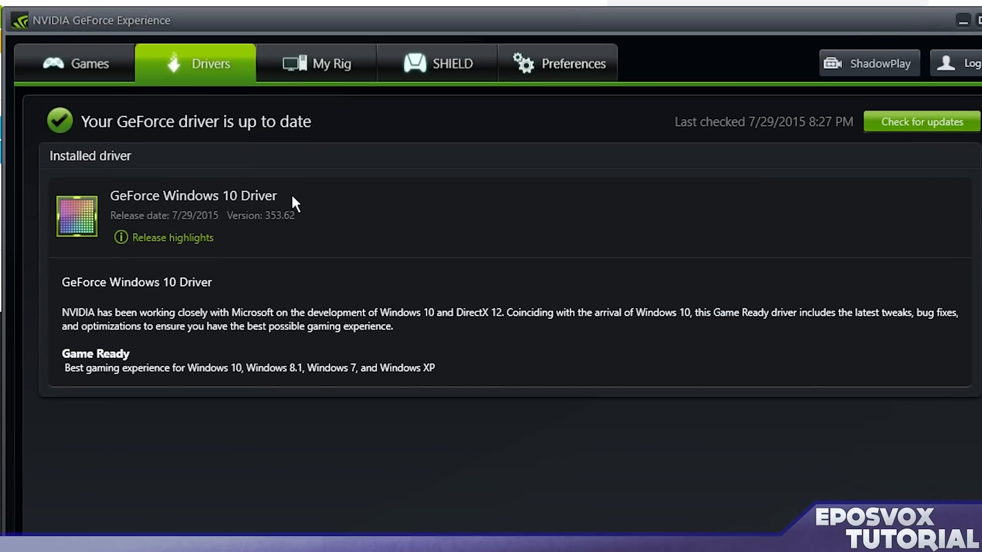
{"action": "mouse_move", "coordinate": [255, 216]}
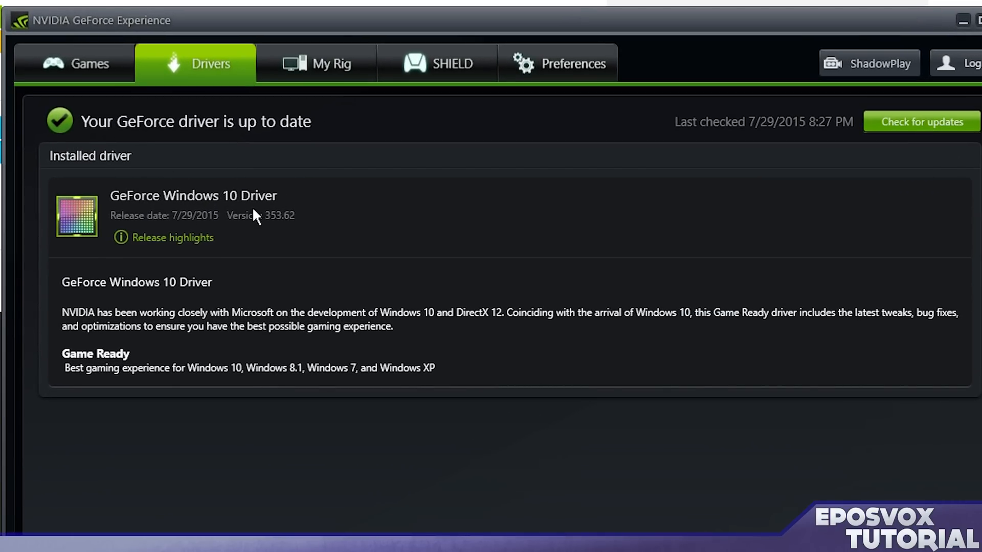
{"action": "mouse_move", "coordinate": [283, 206]}
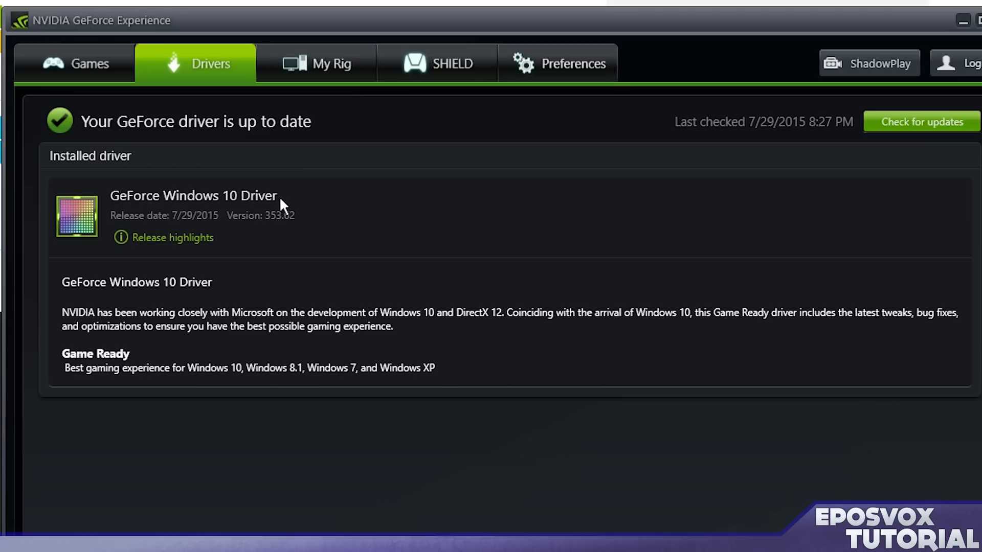
{"action": "mouse_move", "coordinate": [319, 212]}
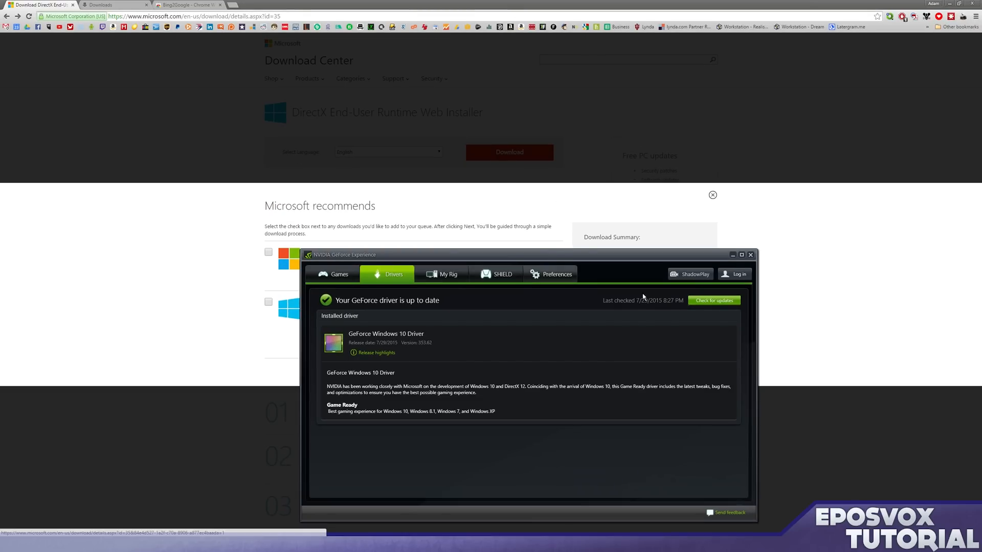
{"action": "left_click", "coordinate": [749, 255]}
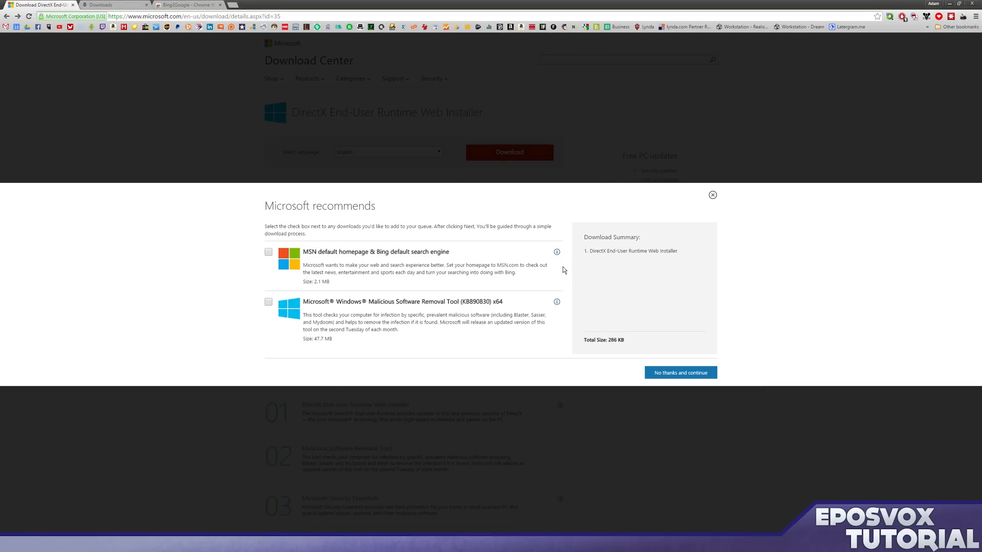